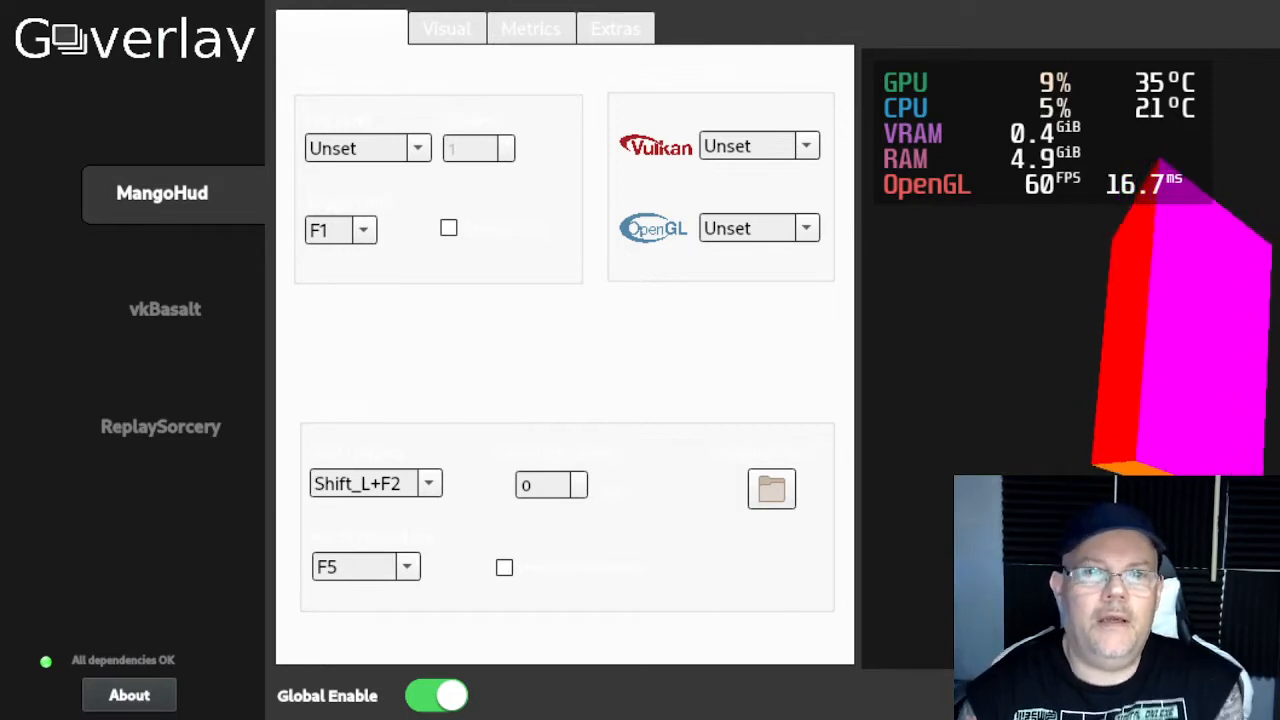
pyautogui.moveTo(808, 34)
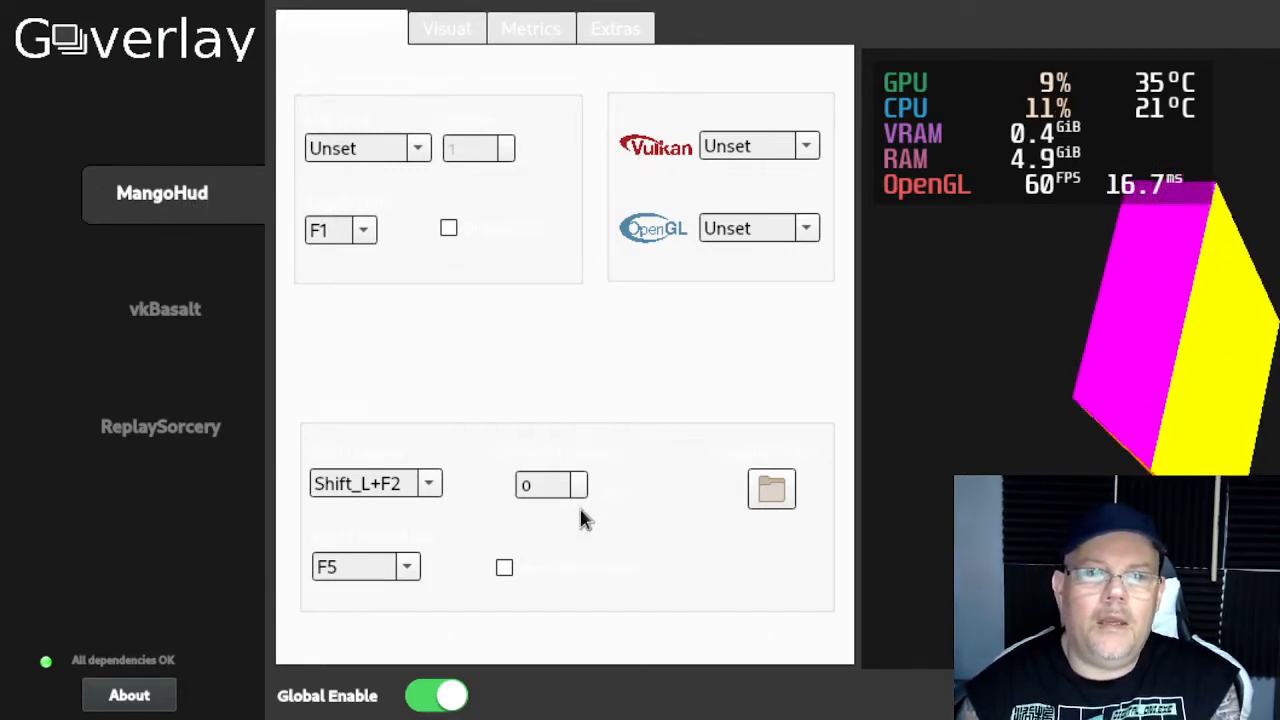
pyautogui.moveTo(550, 120)
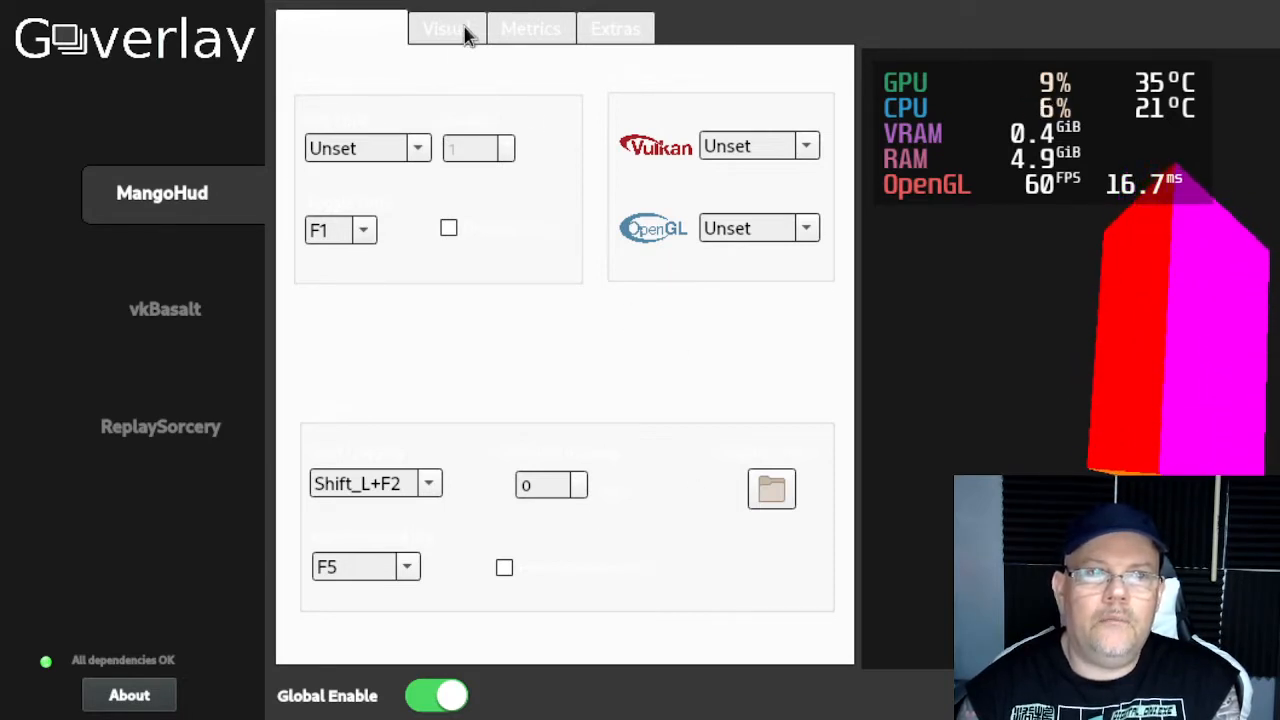
# Switch MangoHud to the Visual page showing Default font size 24 (1080p) and HUD Title.
pyautogui.click(446, 28)
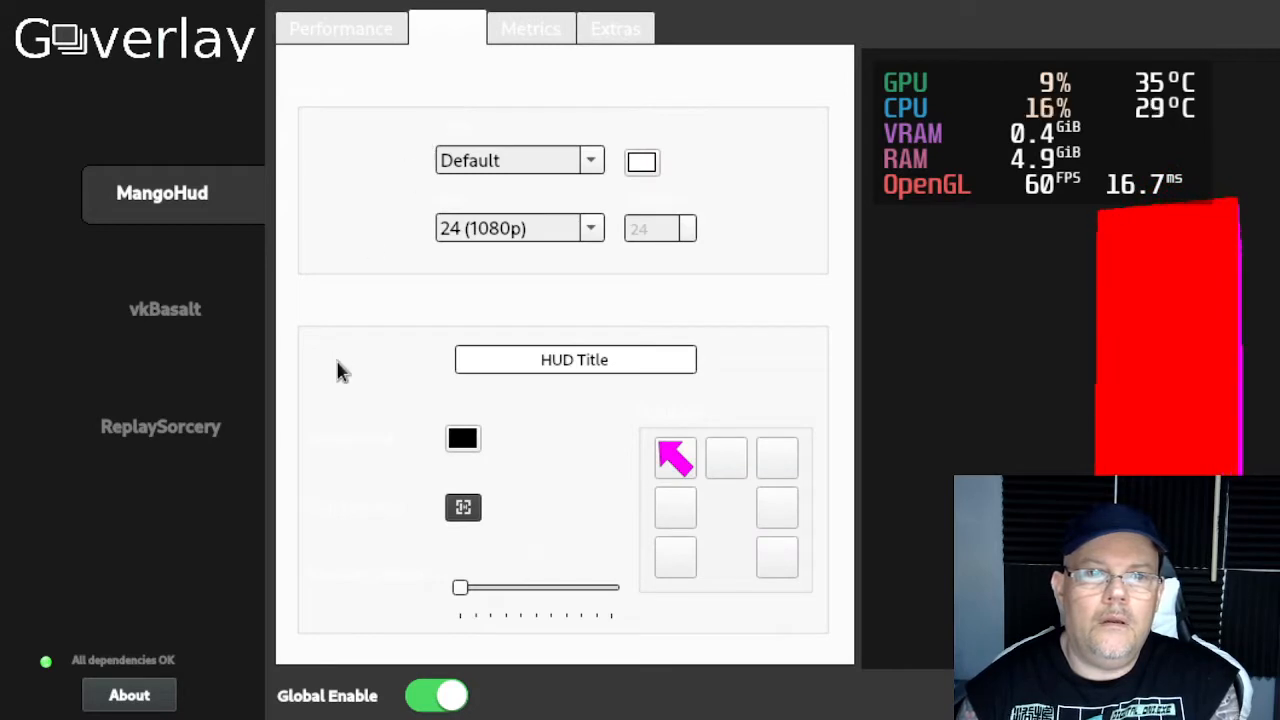
pyautogui.moveTo(840, 418)
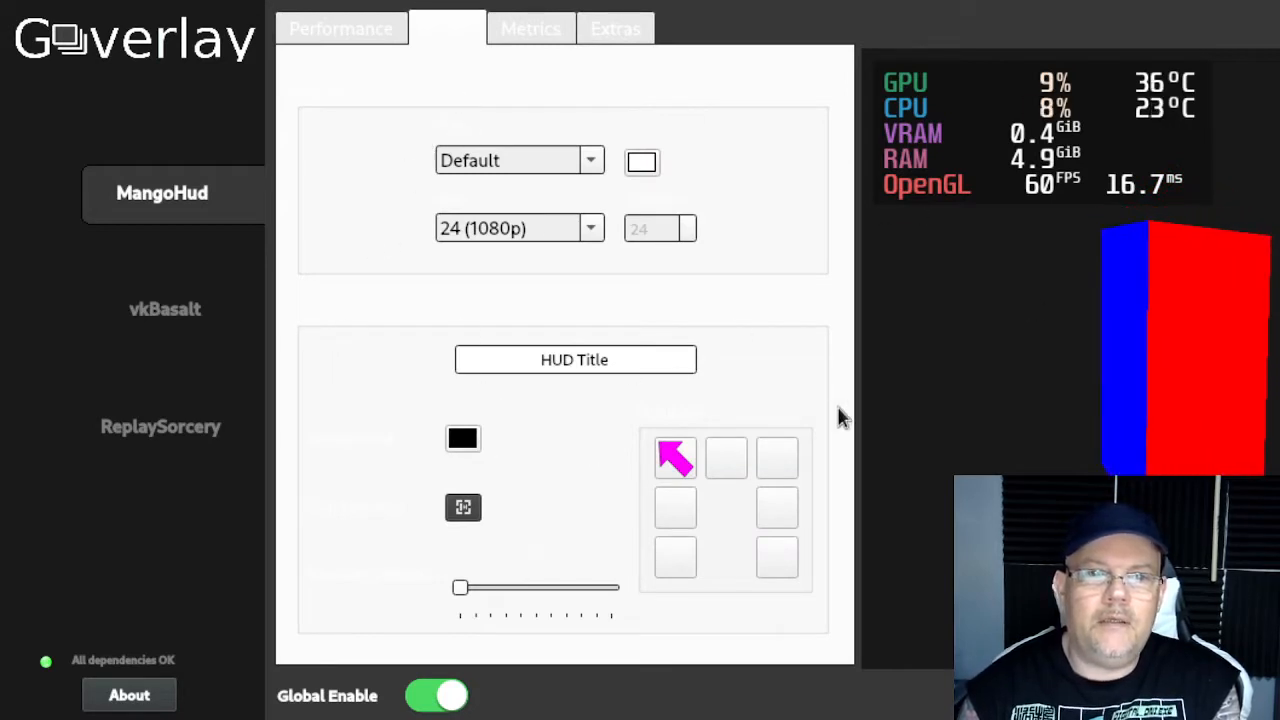
pyautogui.moveTo(1070, 250)
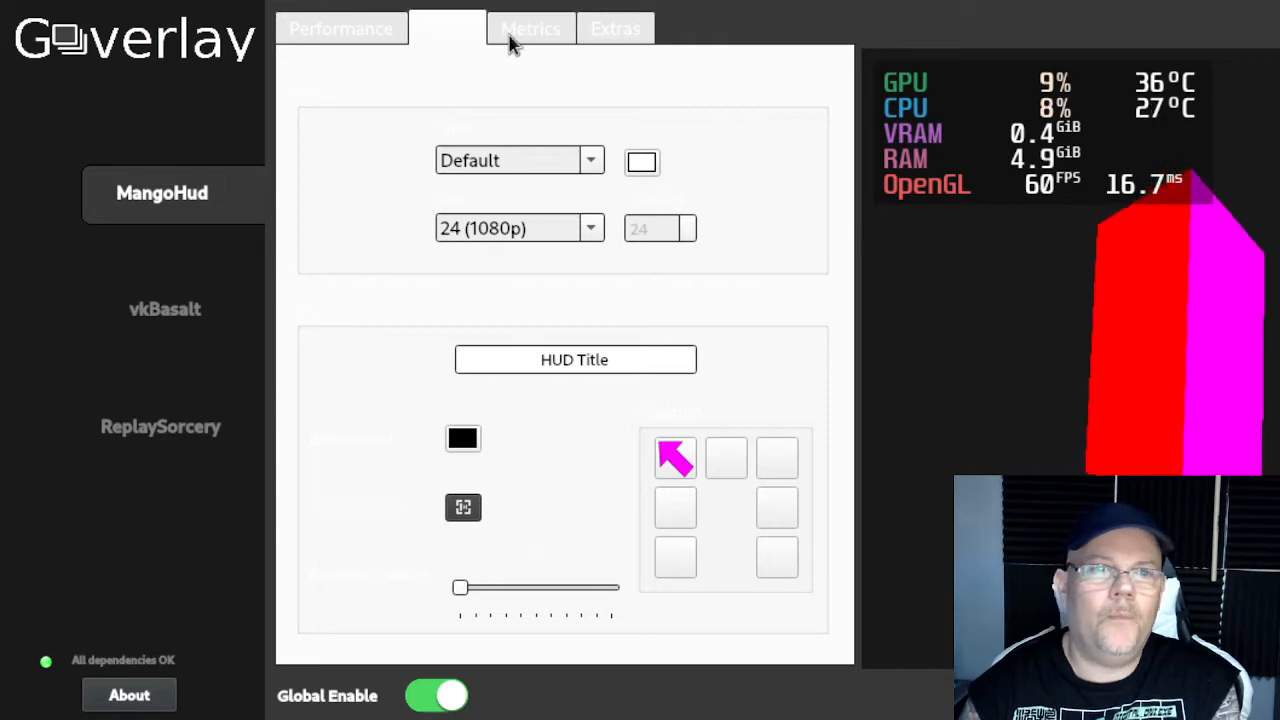
# Switch MangoHud to the Metrics page listing GPU and CPU readout checkboxes.
pyautogui.click(530, 28)
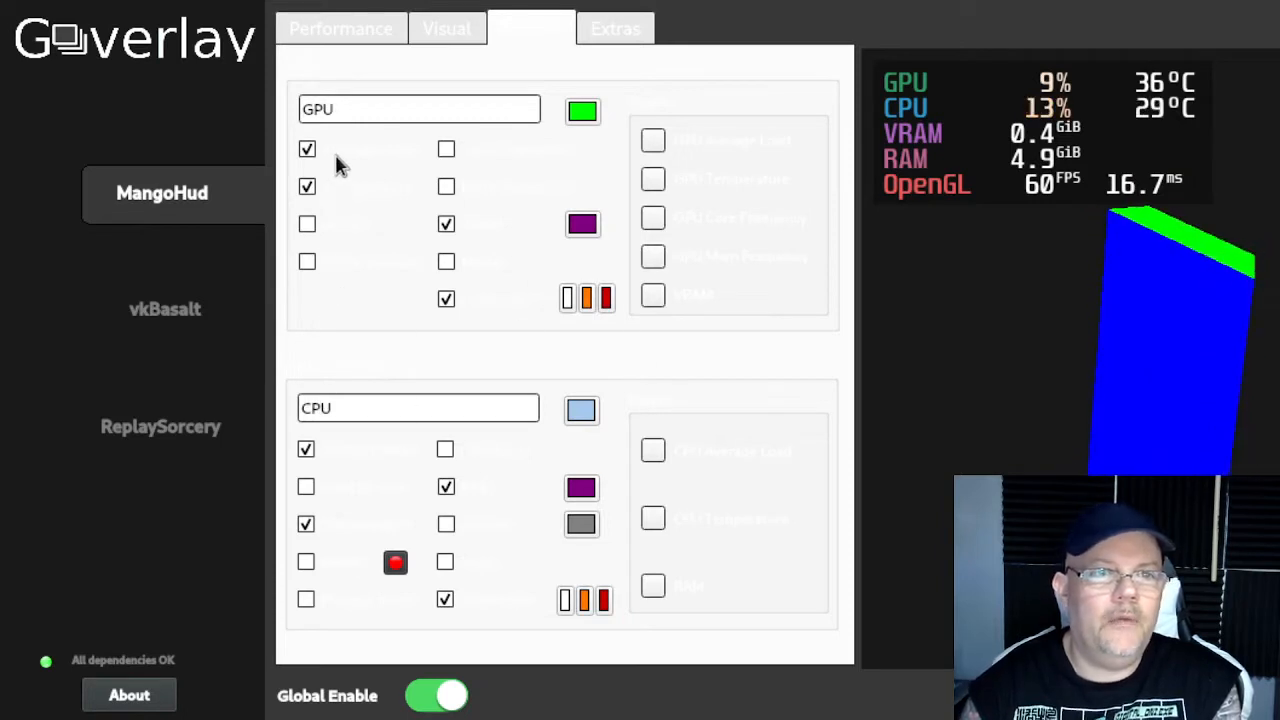
pyautogui.moveTo(362, 198)
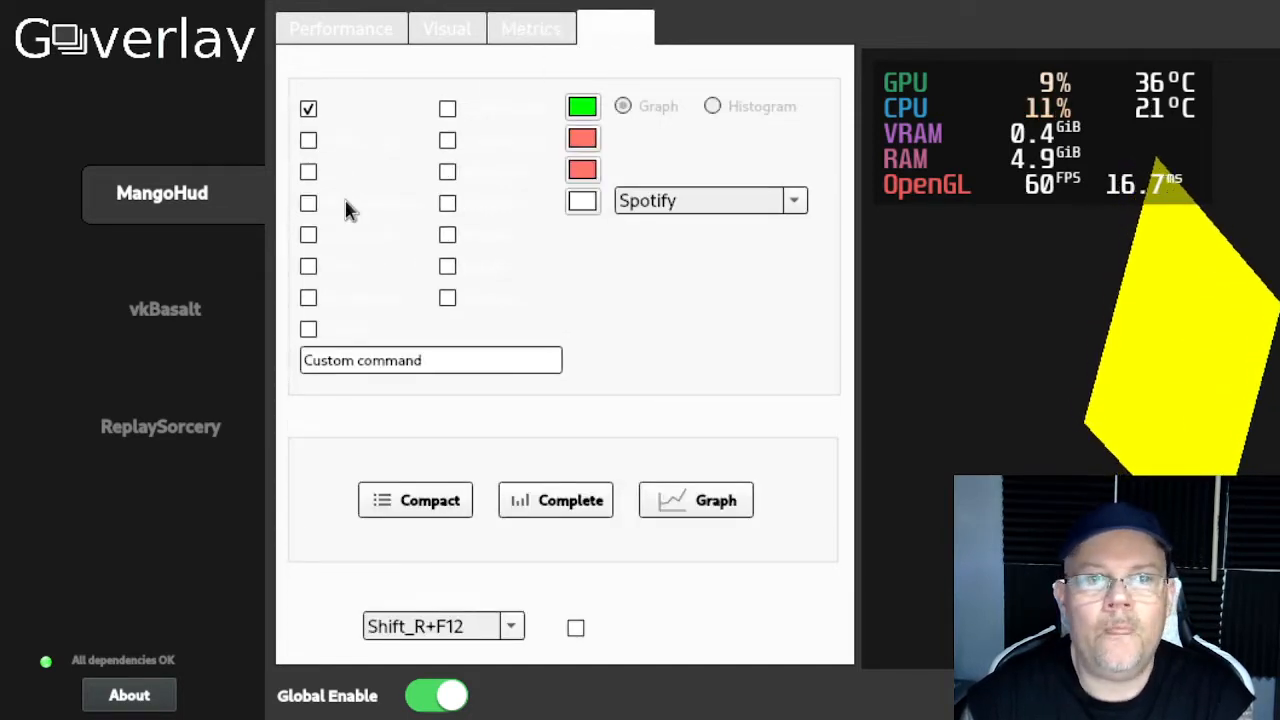
pyautogui.moveTo(345, 130)
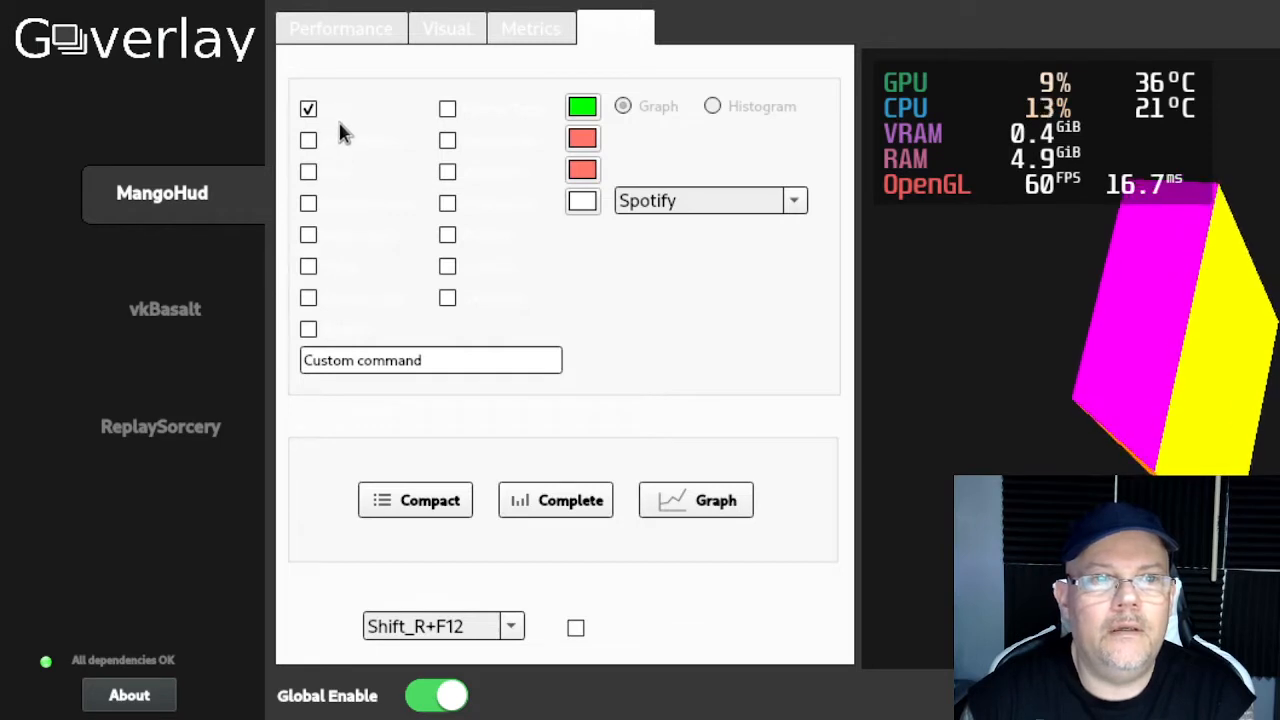
pyautogui.moveTo(315, 125)
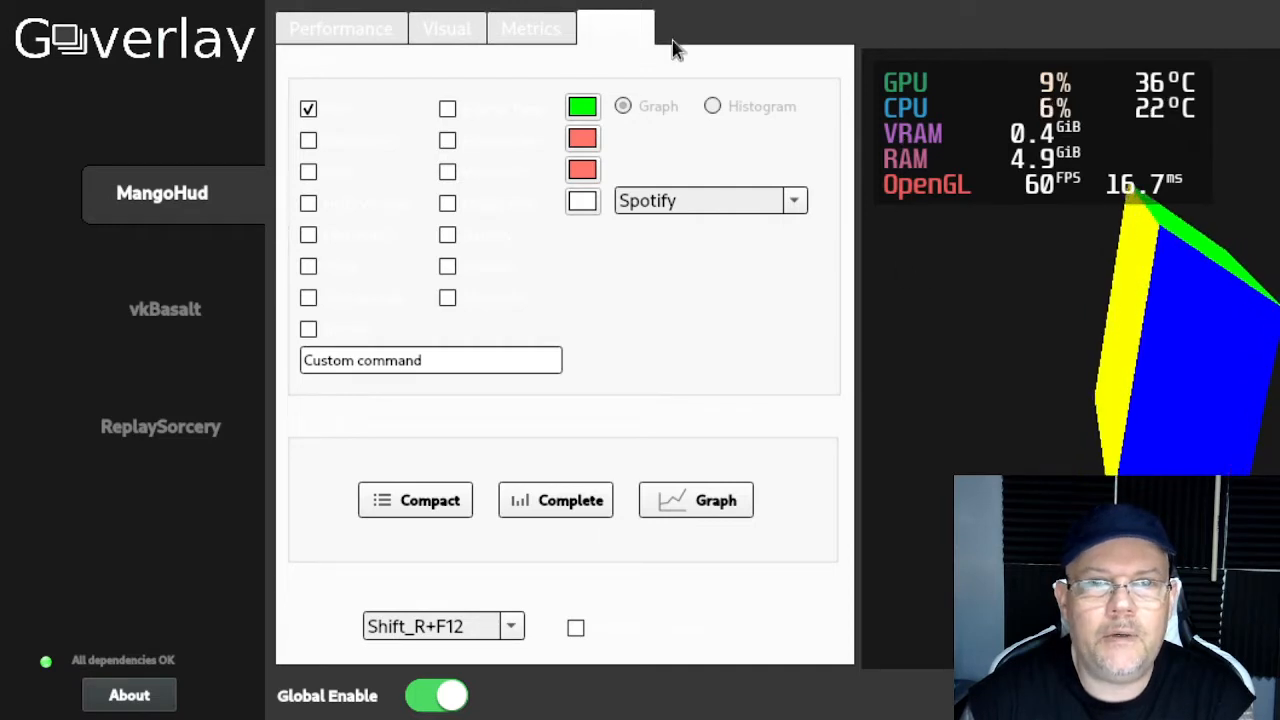
# Return to MangoHud's Performance page with Vulkan and OpenGL Unset.
pyautogui.click(340, 28)
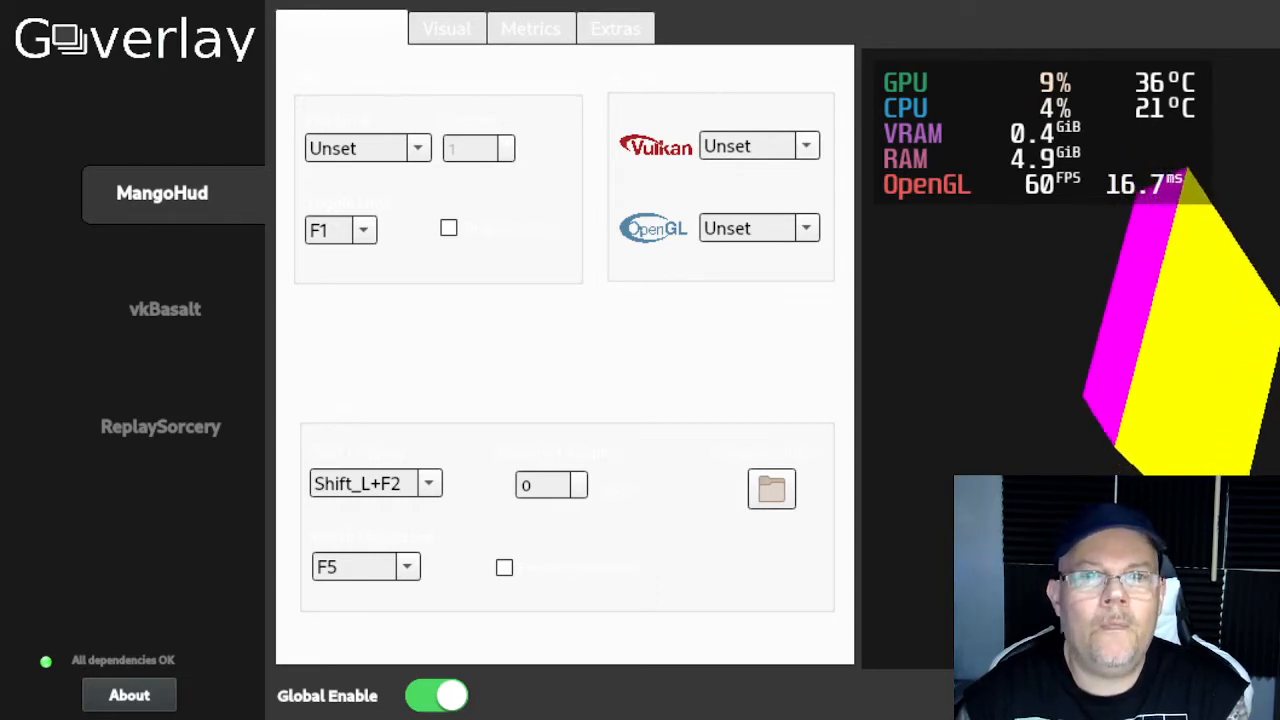
pyautogui.moveTo(670, 95)
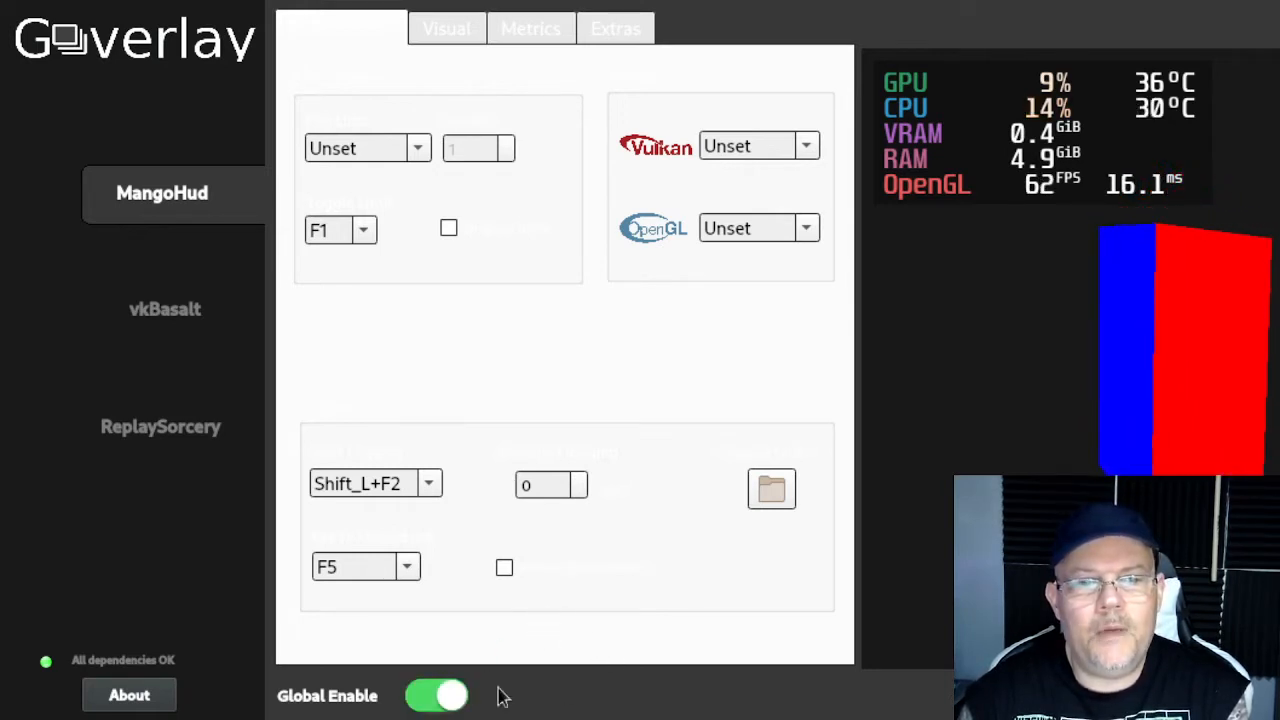
pyautogui.click(436, 695)
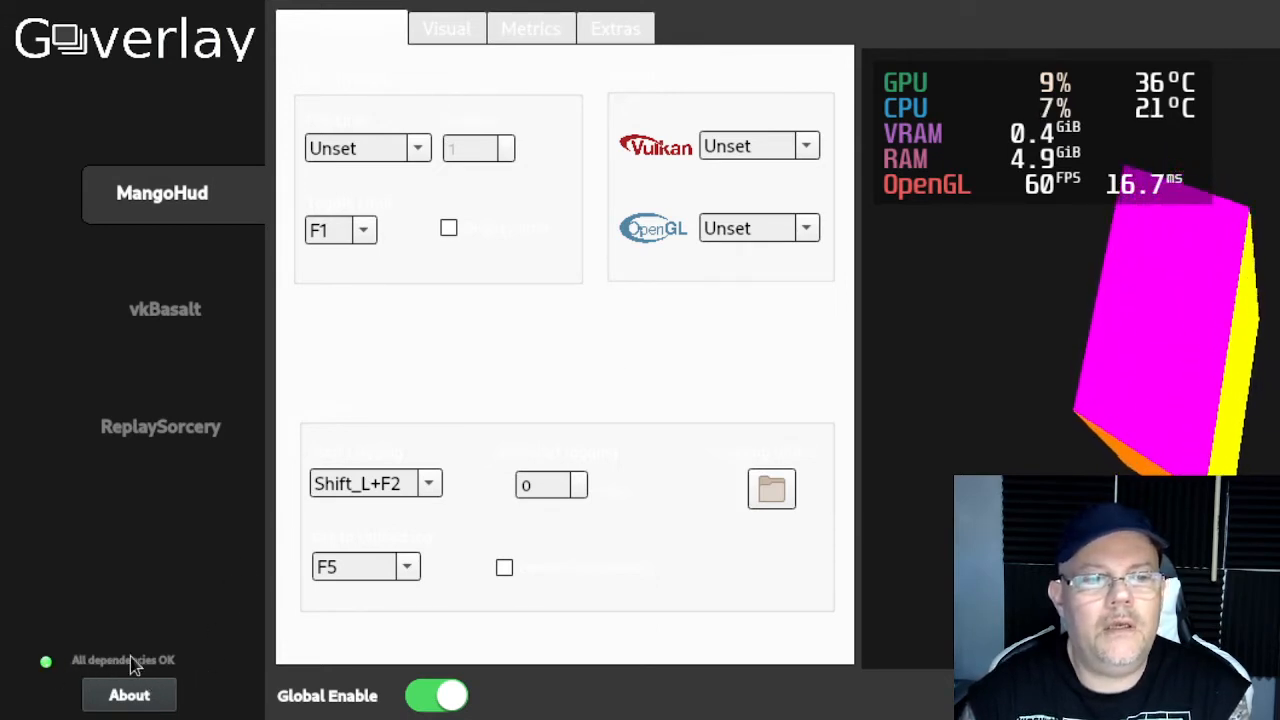
pyautogui.moveTo(170, 670)
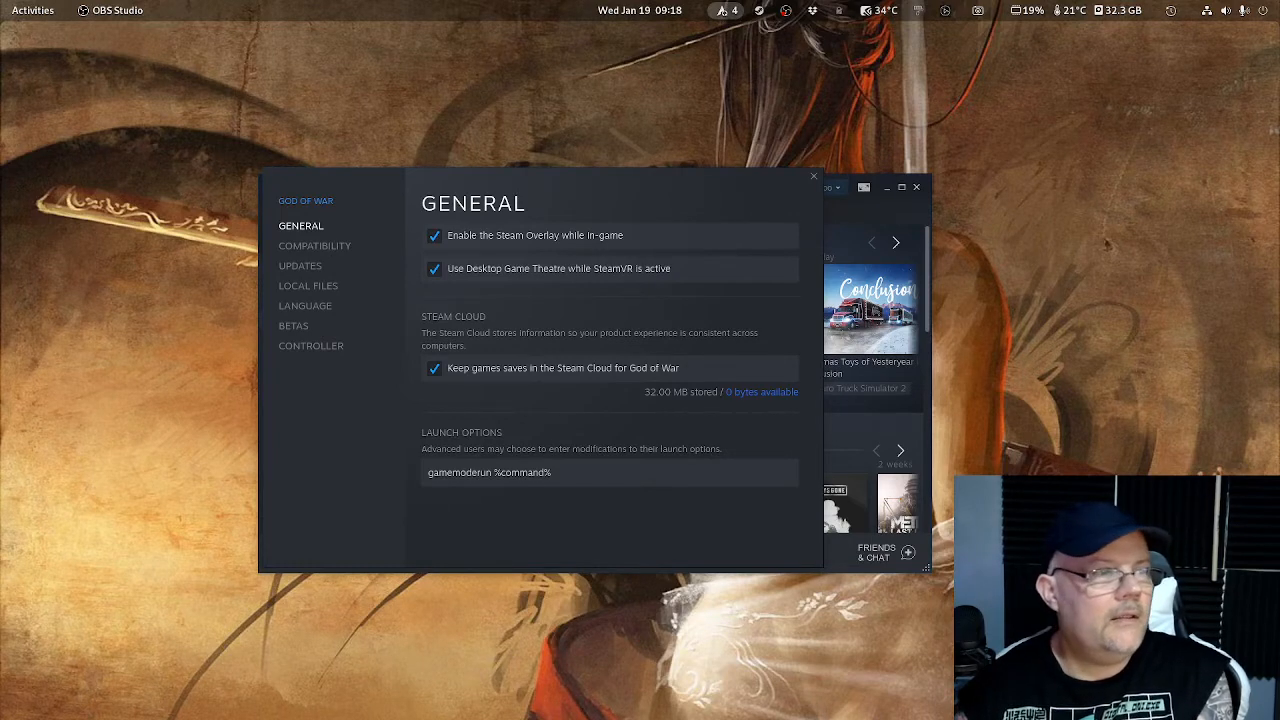
pyautogui.moveTo(477, 222)
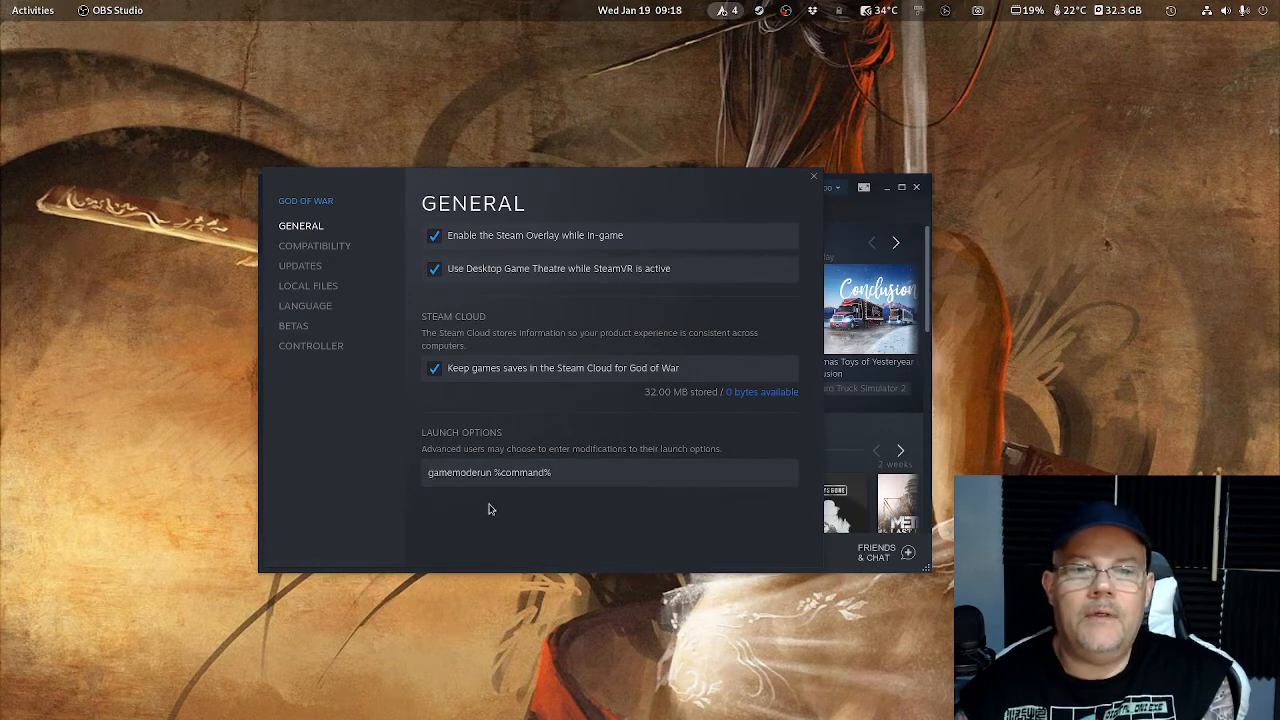
# Confirm God of War's launch options read 'gamemoderun %command%' and start the game.
pyautogui.click(543, 472)
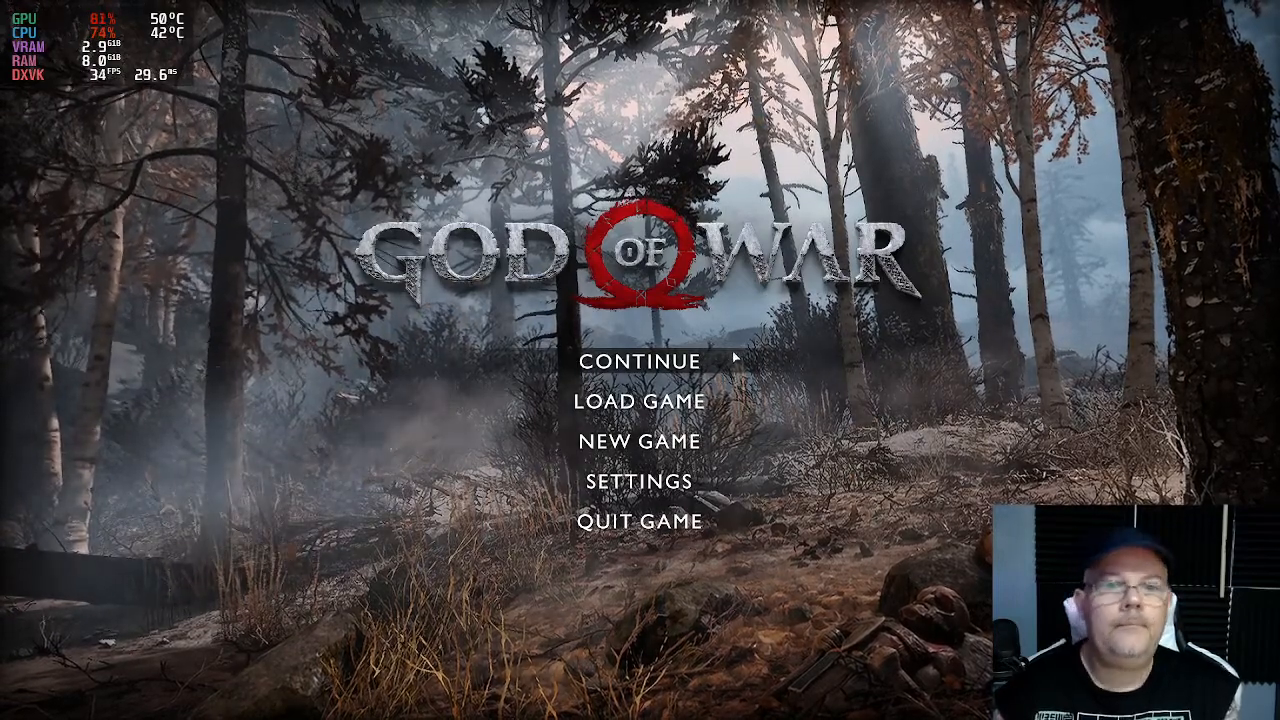
# Move down the God of War title menu while the MangoHud stats display.
pyautogui.press('Down')
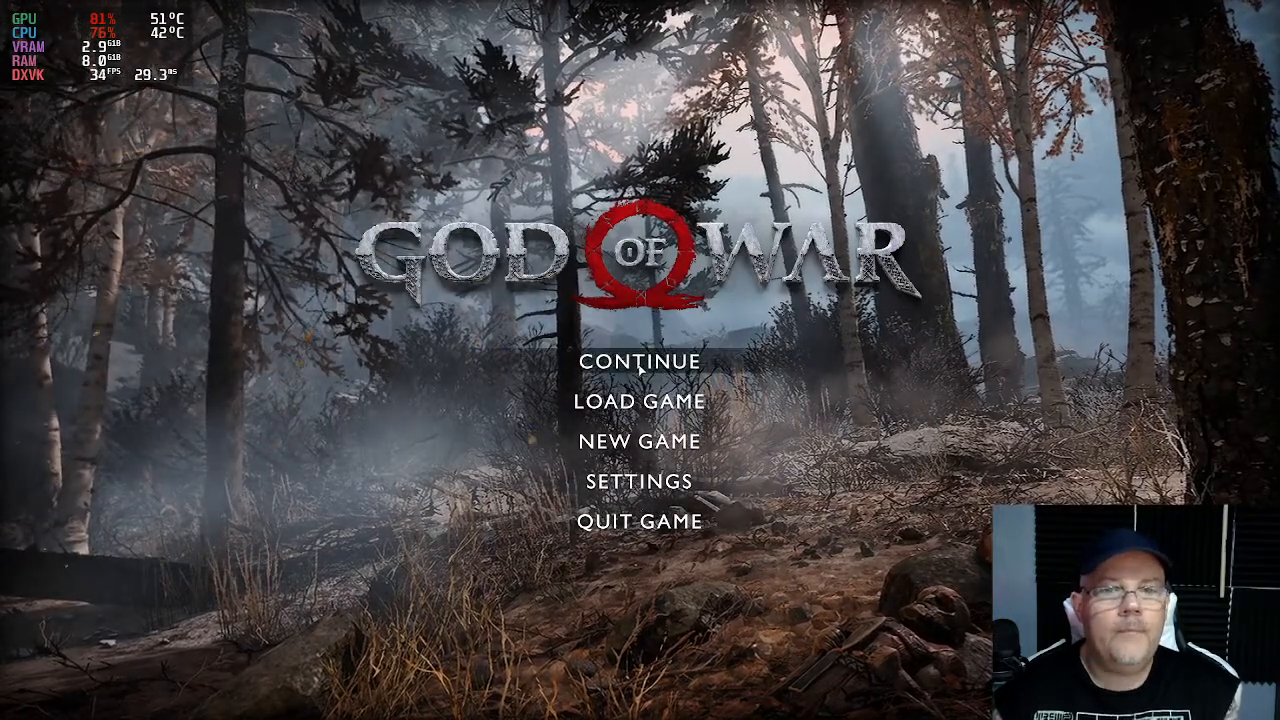
# Choose Continue to load the most recent God of War save.
pyautogui.click(640, 361)
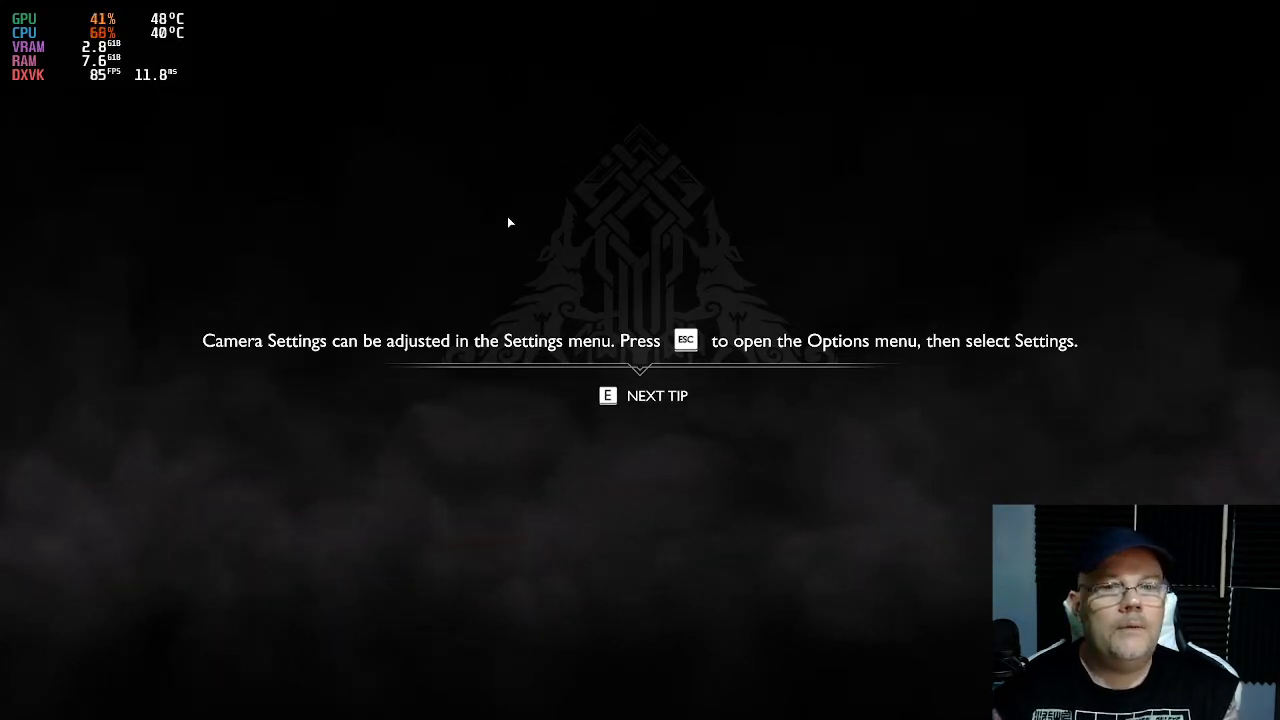
pyautogui.moveTo(377, 151)
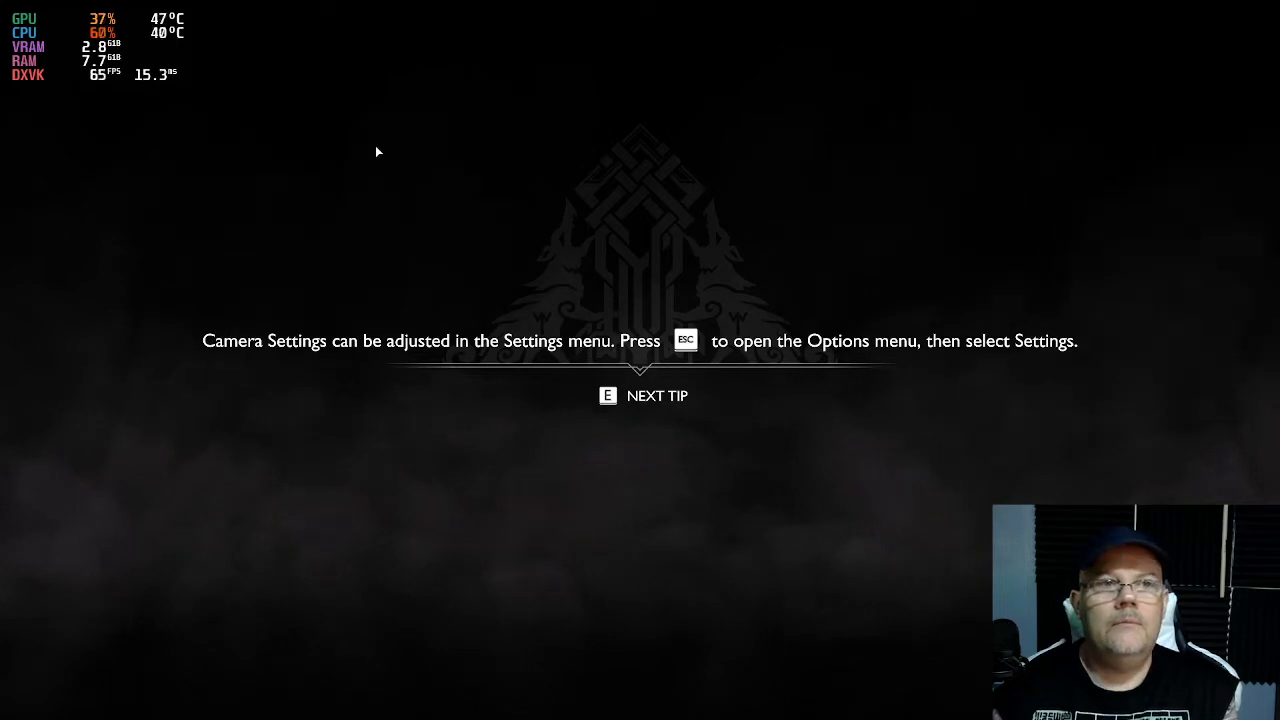
pyautogui.moveTo(296, 89)
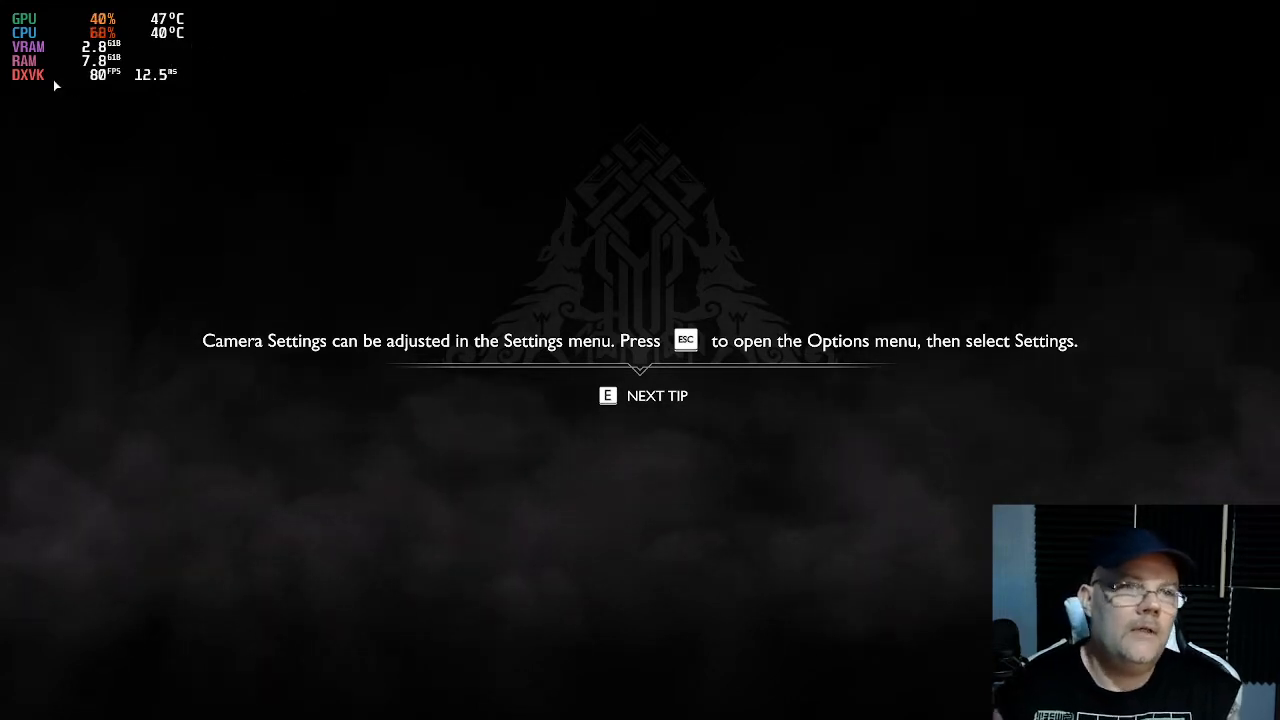
pyautogui.moveTo(196, 138)
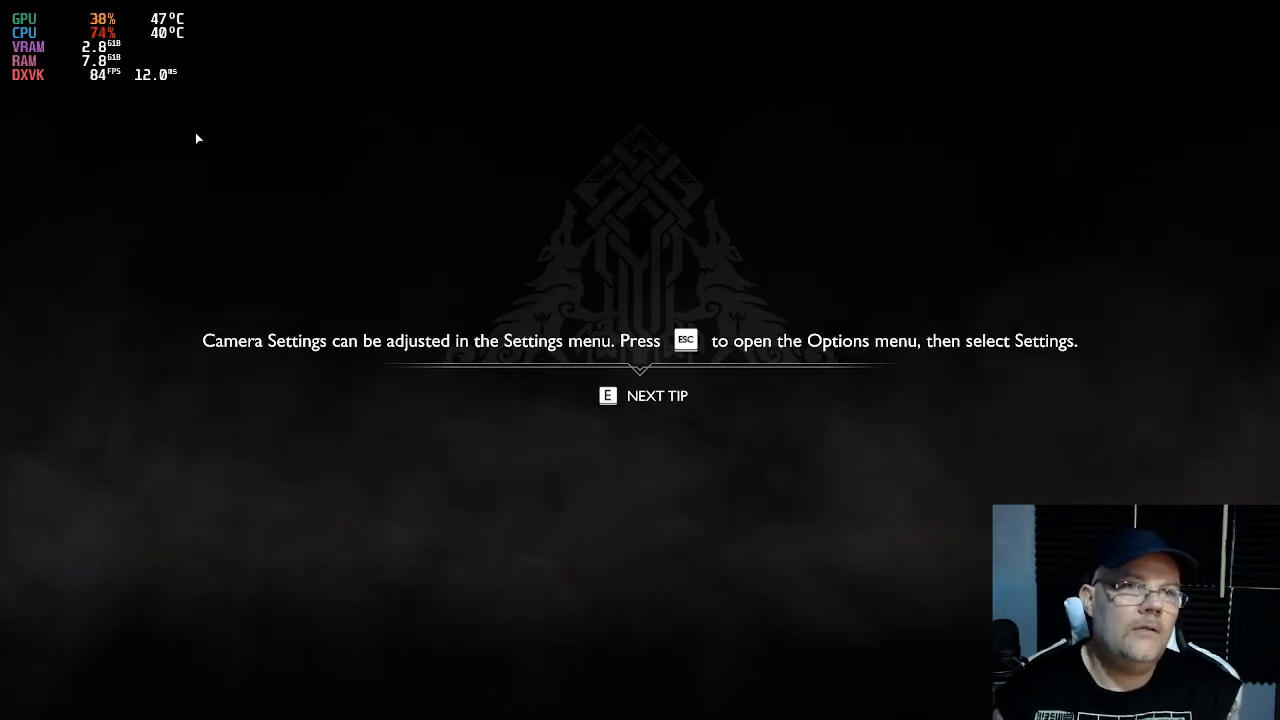
pyautogui.moveTo(603, 367)
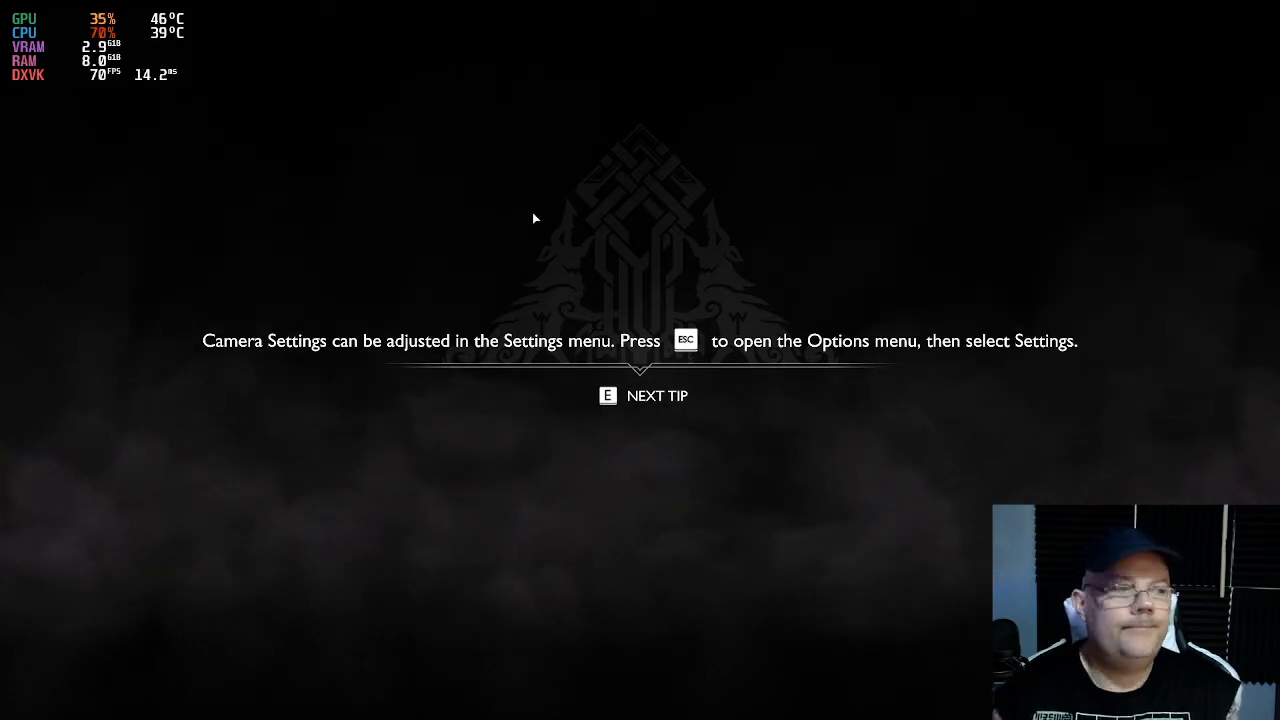
pyautogui.moveTo(598, 258)
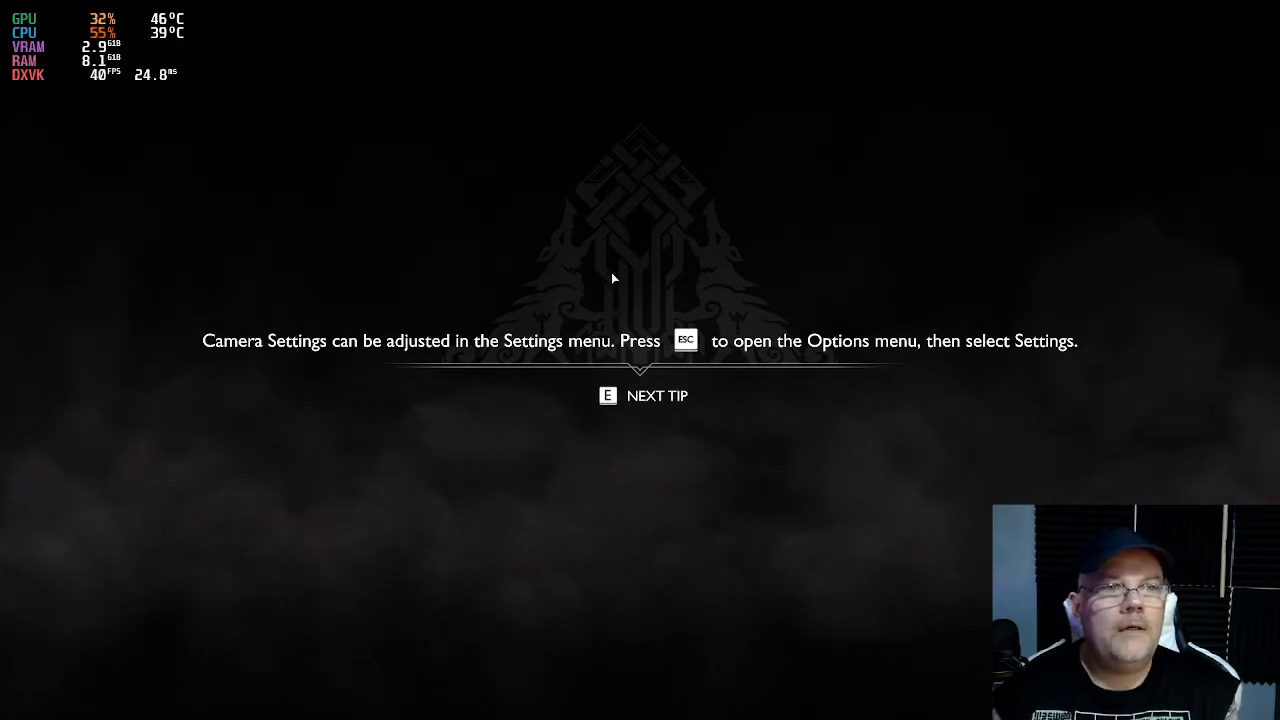
pyautogui.moveTo(497, 200)
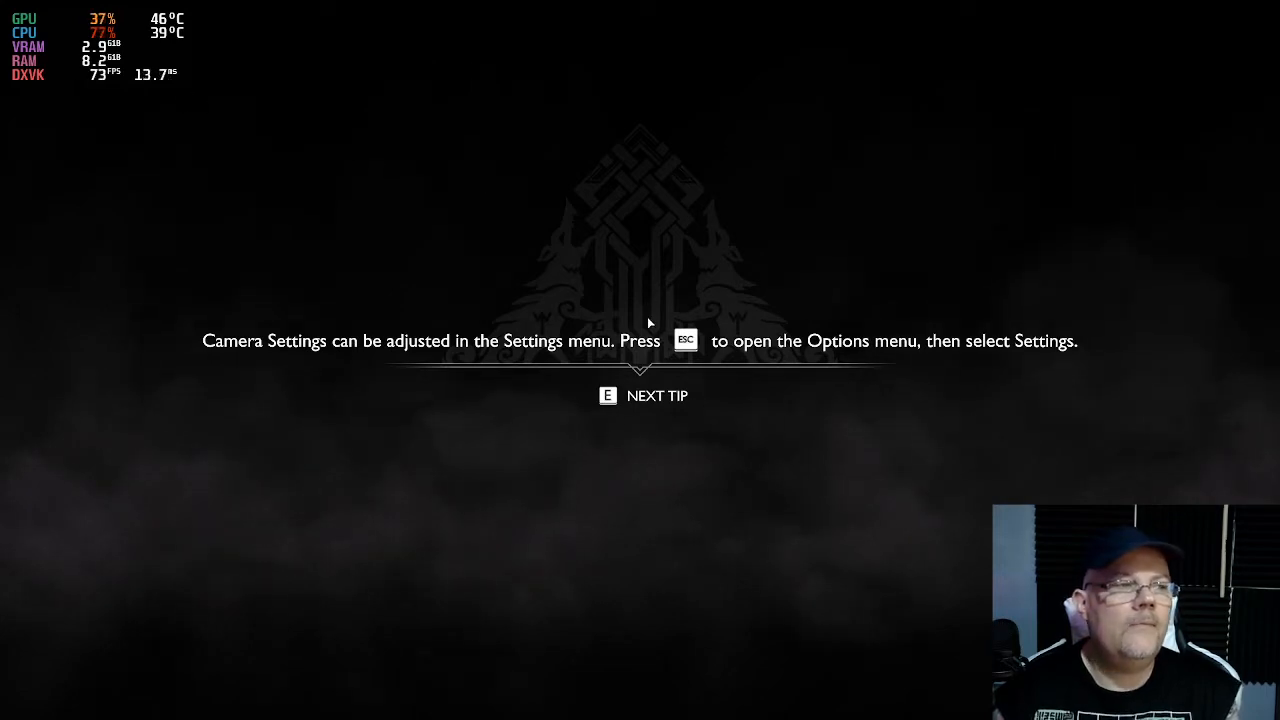
pyautogui.moveTo(575, 232)
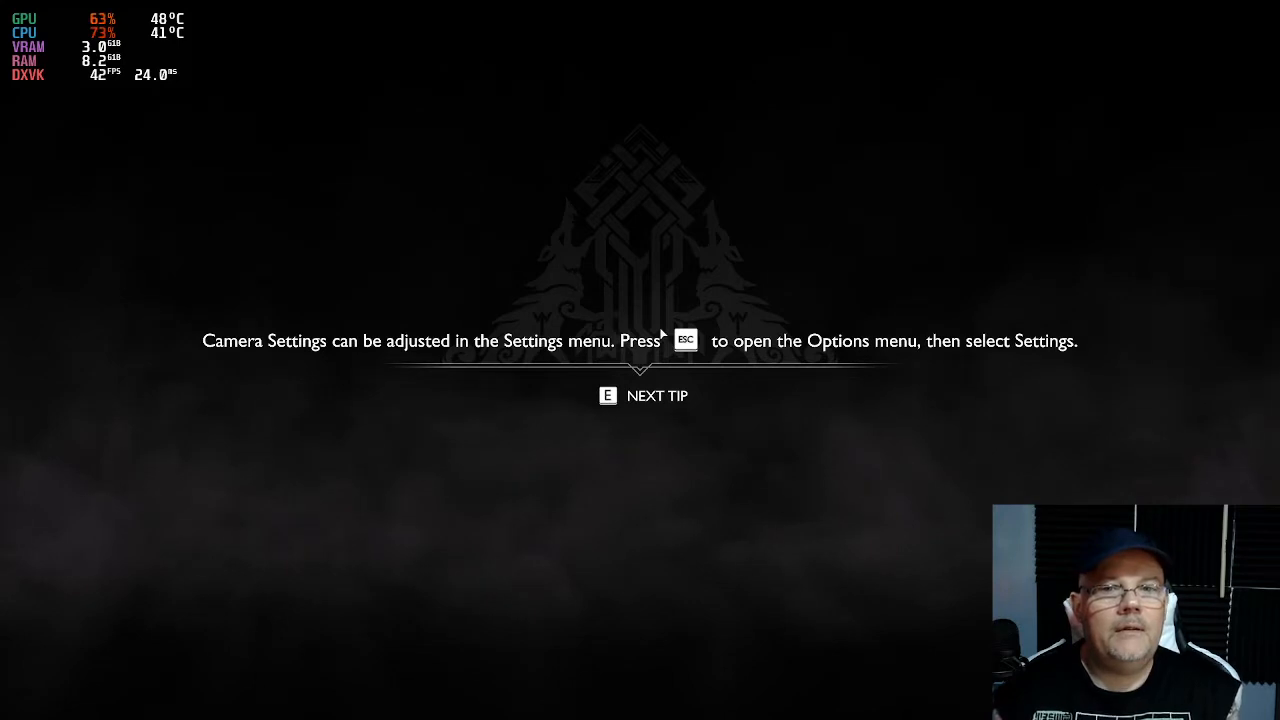
pyautogui.moveTo(642, 212)
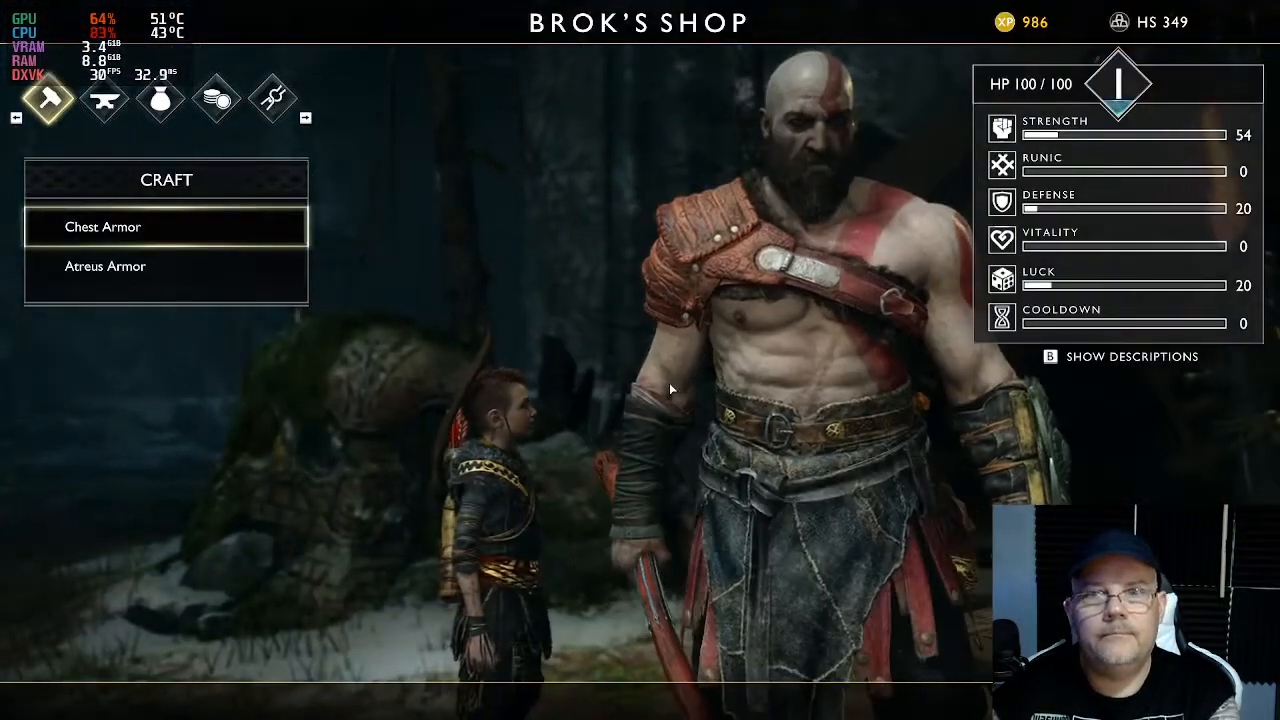
# Navigate the pause Options menu after visiting Brok's Shop.
pyautogui.press('Down')
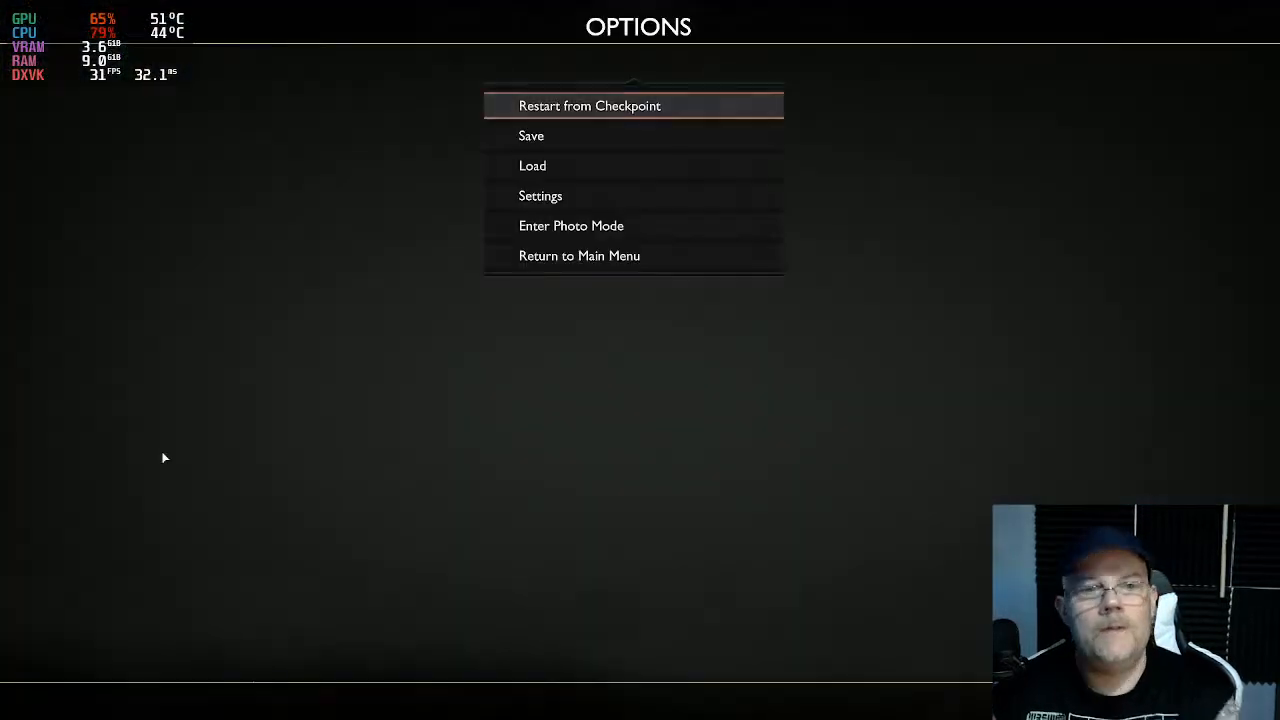
# Select Return to Main Menu from the Options menu.
pyautogui.click(579, 255)
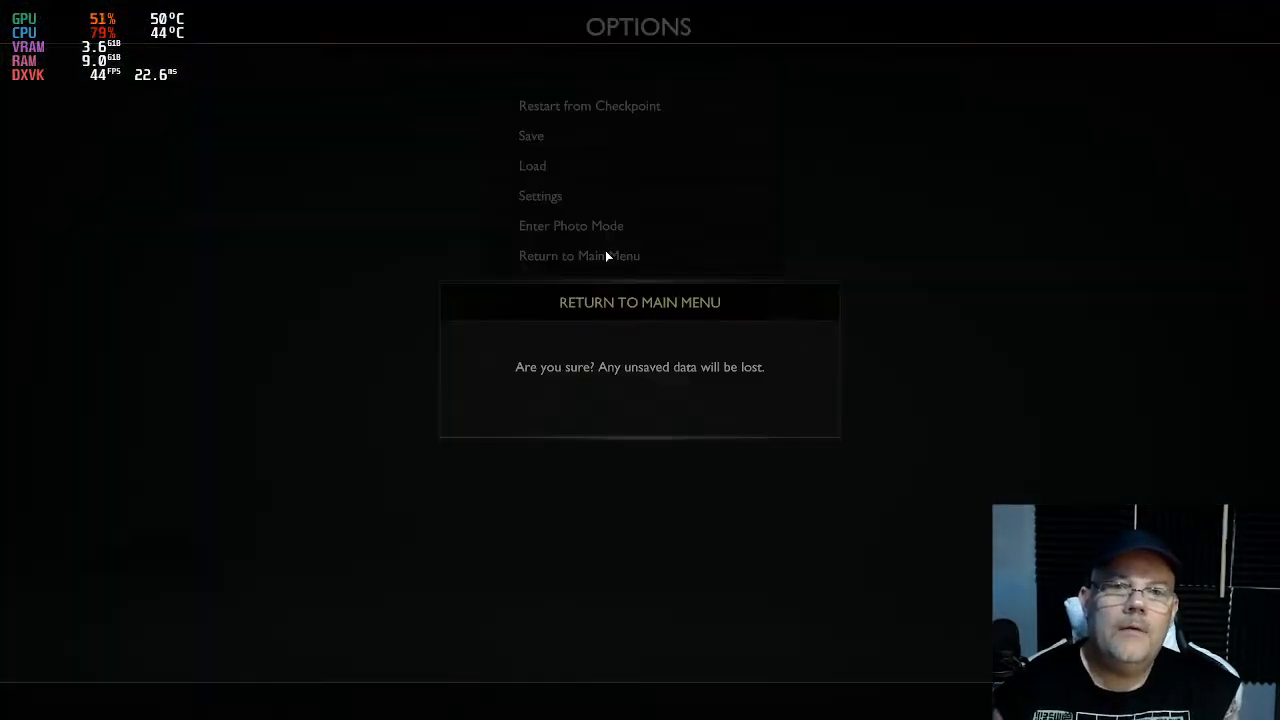